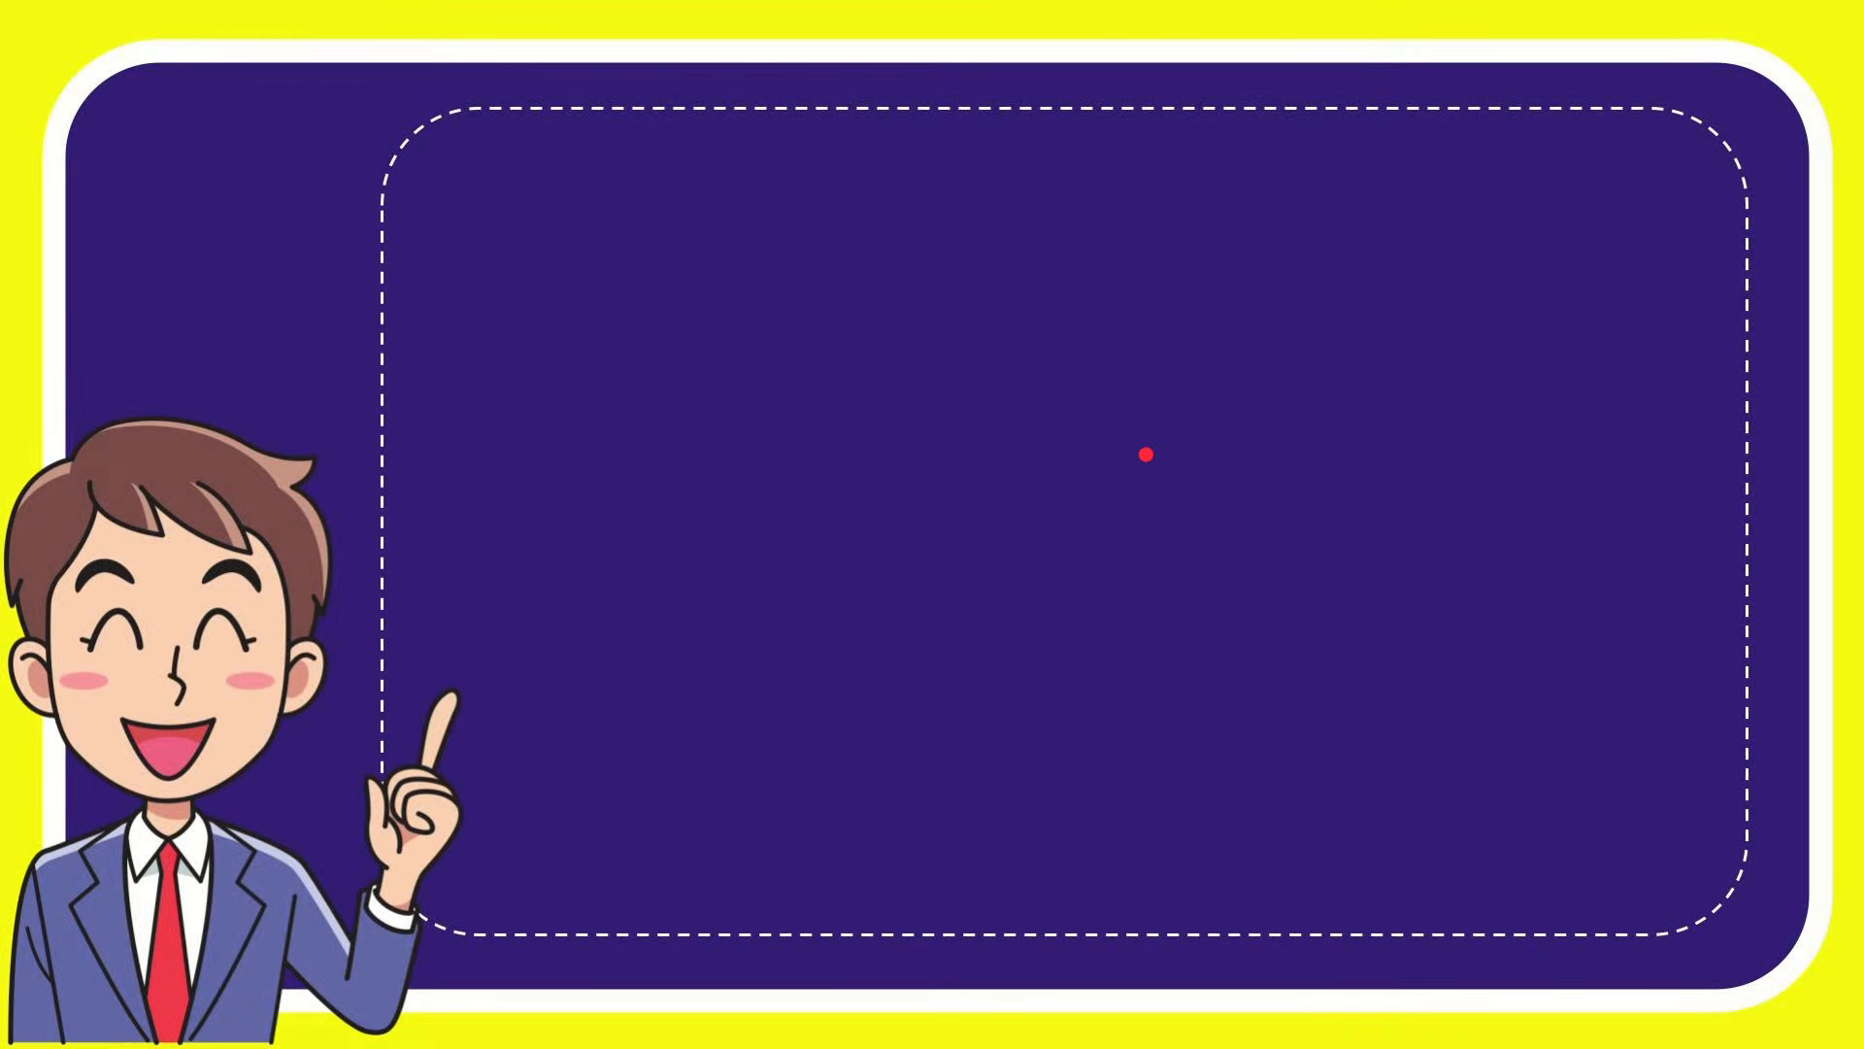
type("Patrick Ewing")
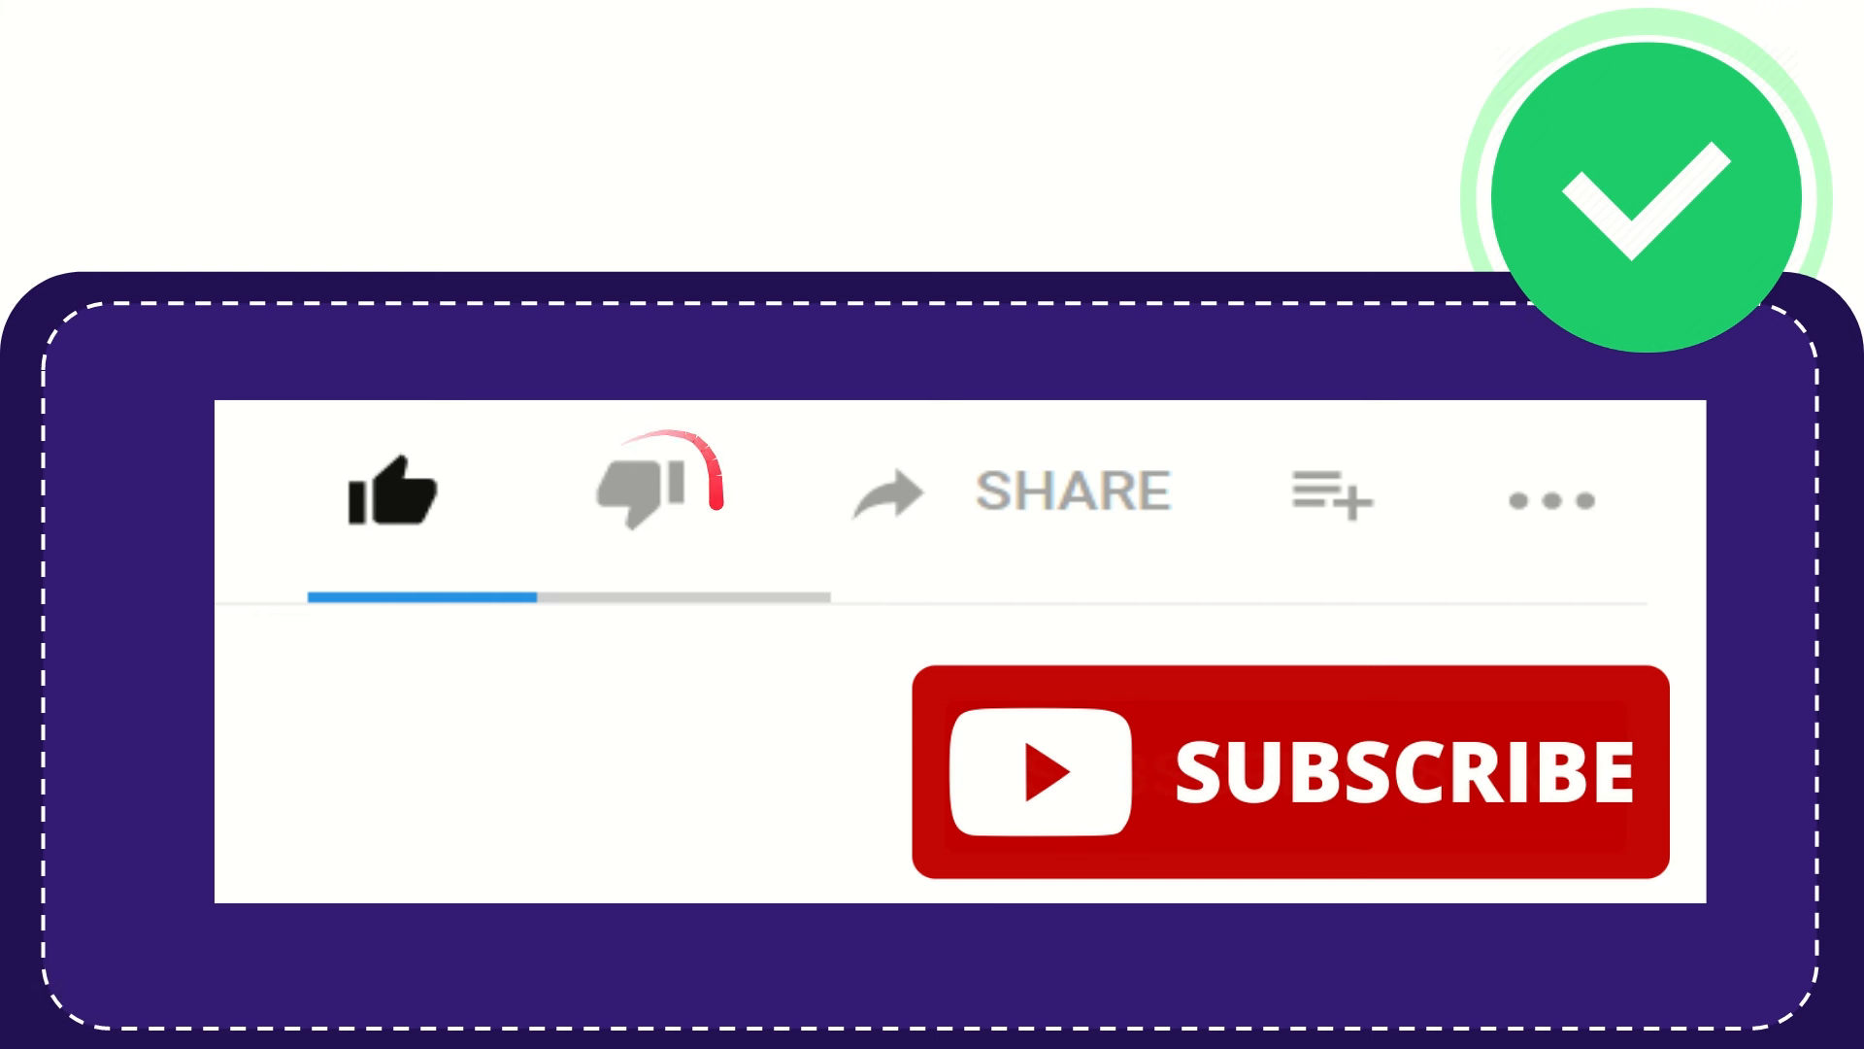
left_click(652, 494)
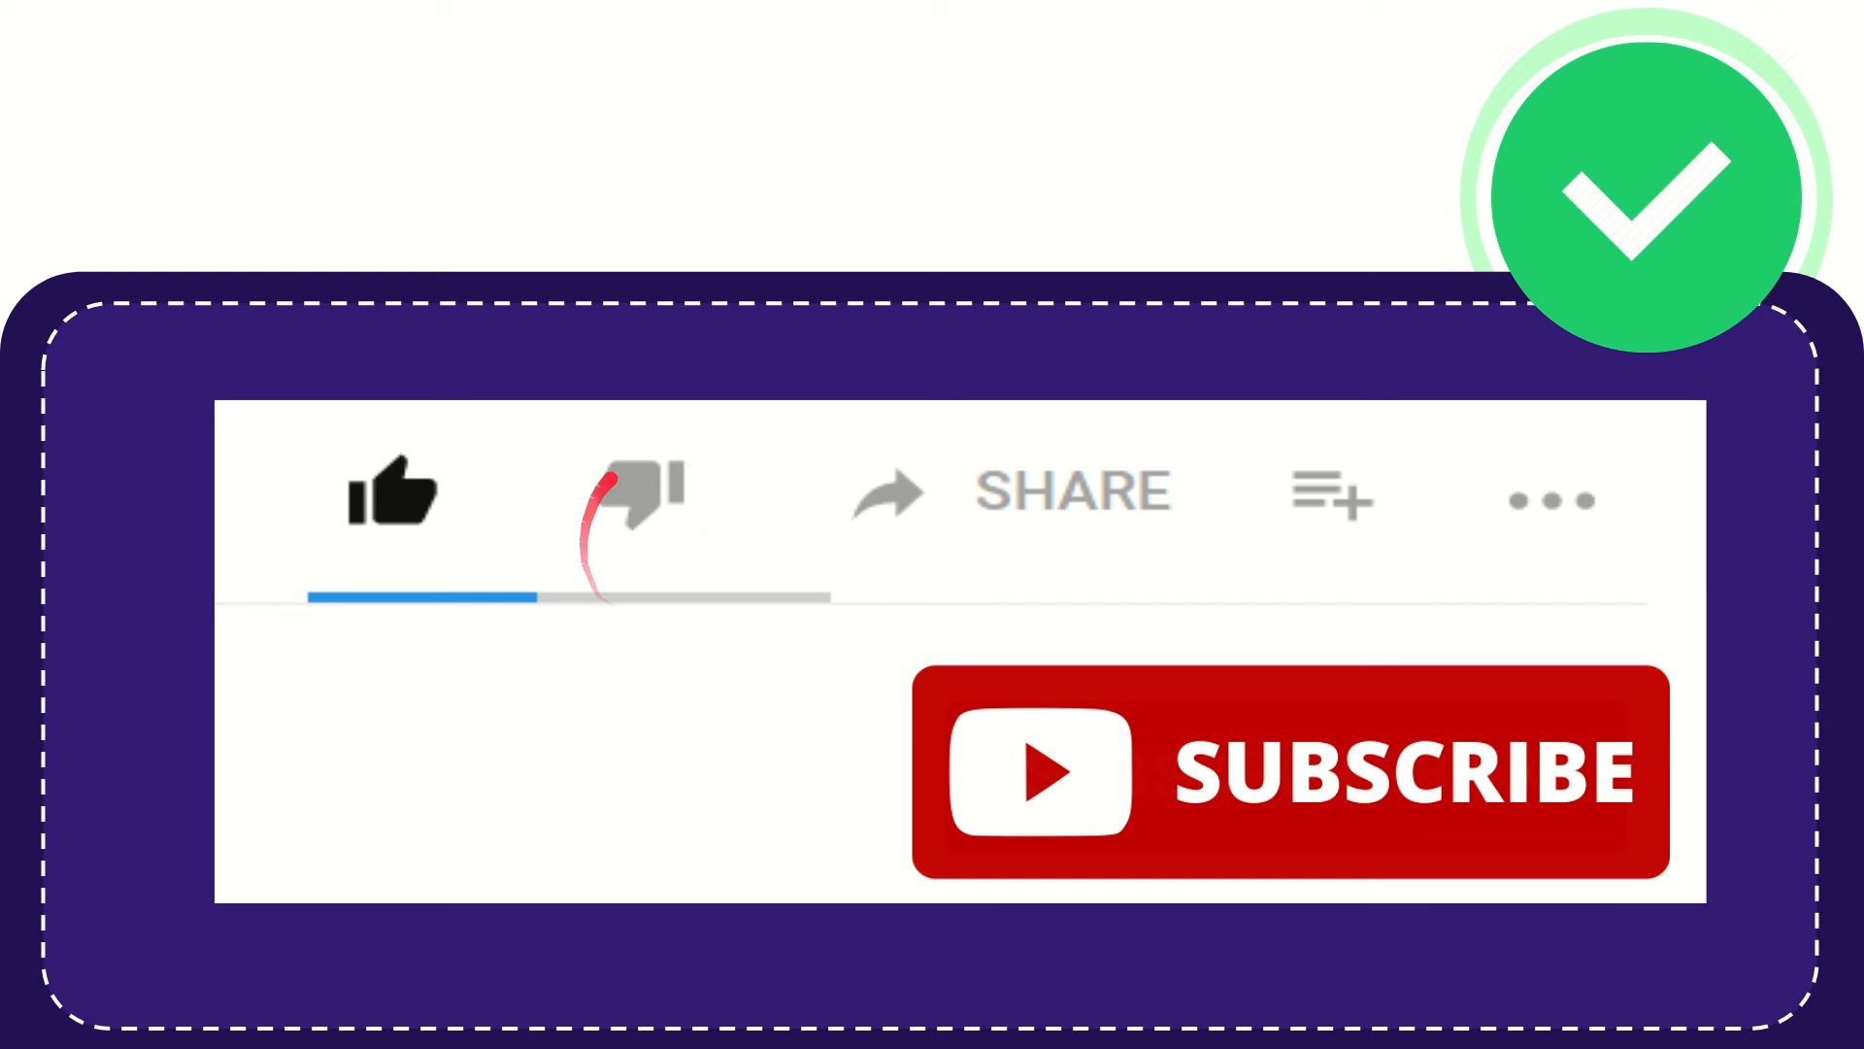